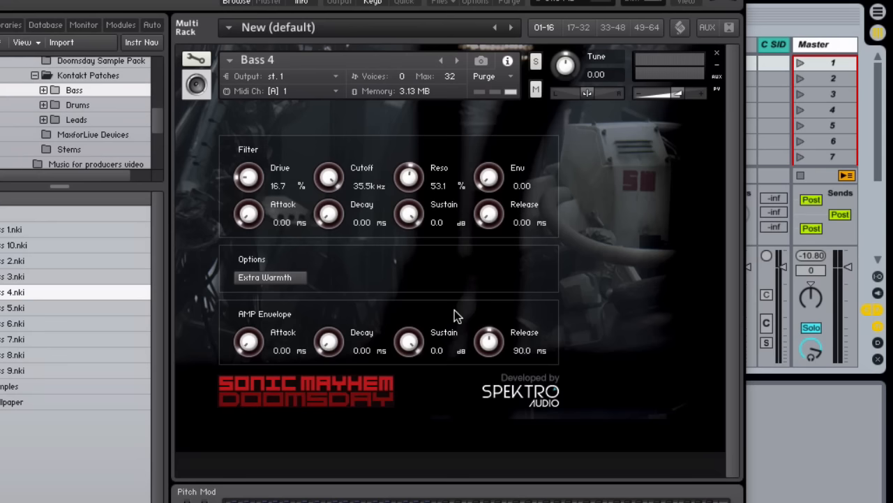
{"action": "mouse_move", "coordinate": [455, 314]}
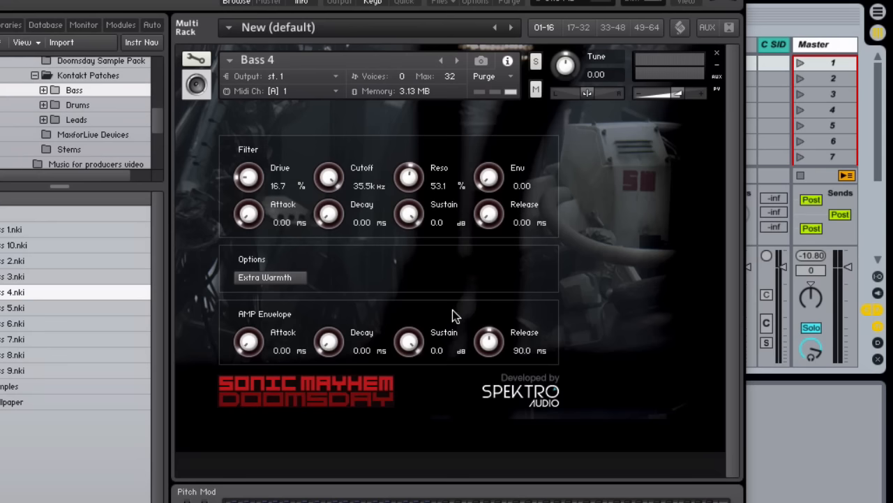
{"action": "mouse_move", "coordinate": [452, 307]}
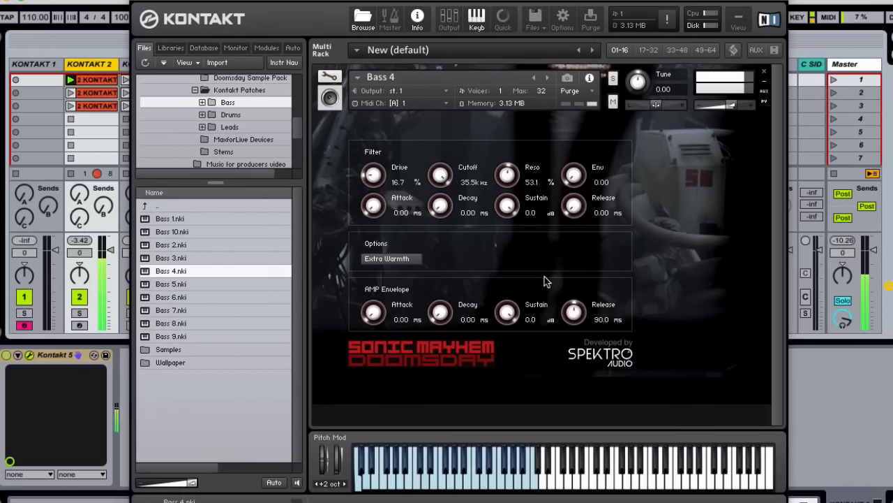
{"action": "mouse_move", "coordinate": [552, 268]}
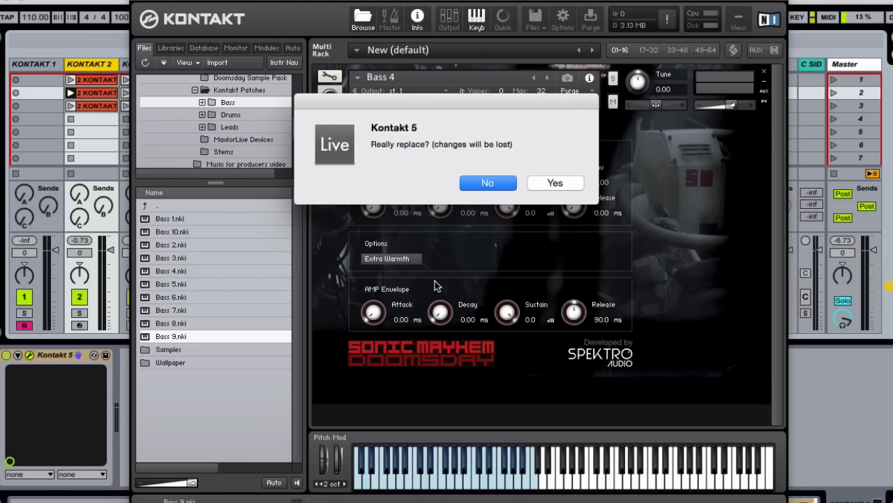
Confirm loading Bass 9, then raise Bass 1's filter Drive to about 28%
{"action": "left_click", "coordinate": [555, 181]}
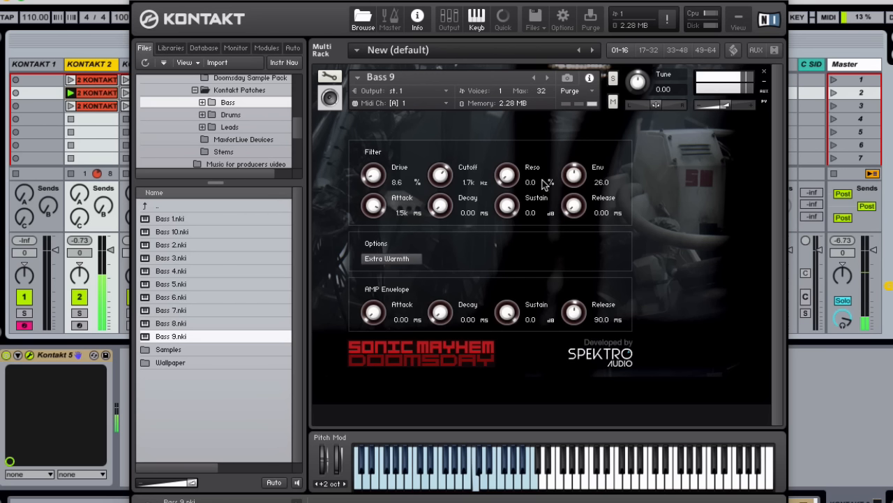
{"action": "mouse_move", "coordinate": [524, 192]}
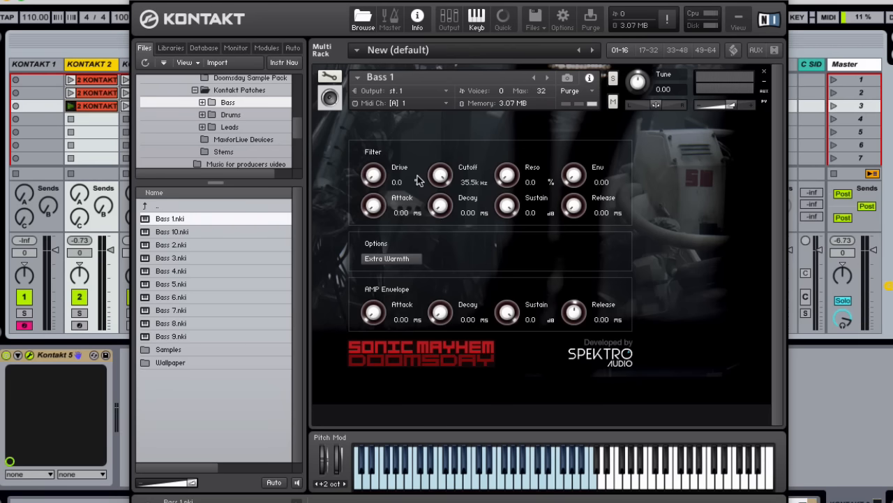
{"action": "left_click_drag", "start_coordinate": [372, 176], "coordinate": [372, 160]}
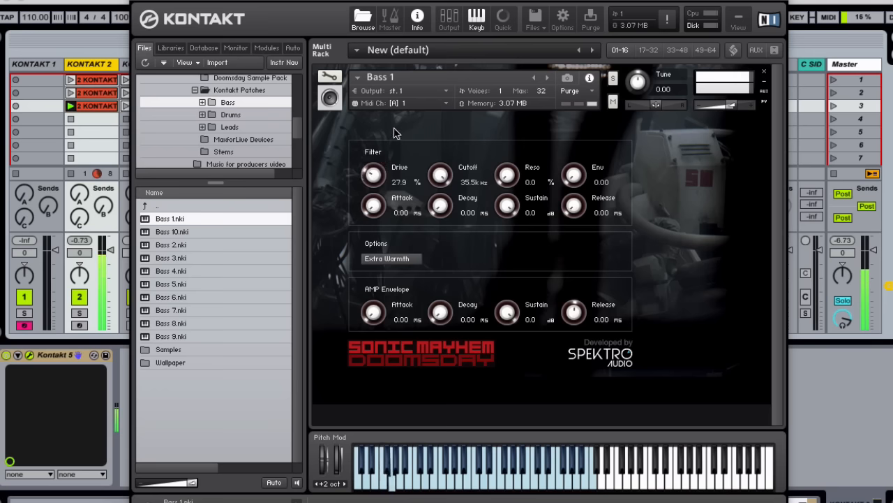
{"action": "left_click_drag", "start_coordinate": [372, 174], "coordinate": [373, 161]}
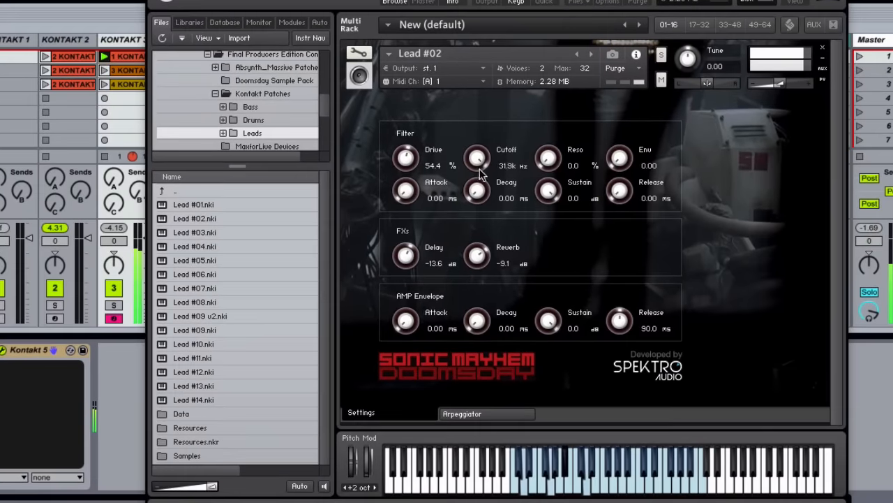
Sweep Lead #02's filter cutoff down and back up to fully open
{"action": "left_click_drag", "start_coordinate": [477, 159], "coordinate": [478, 224]}
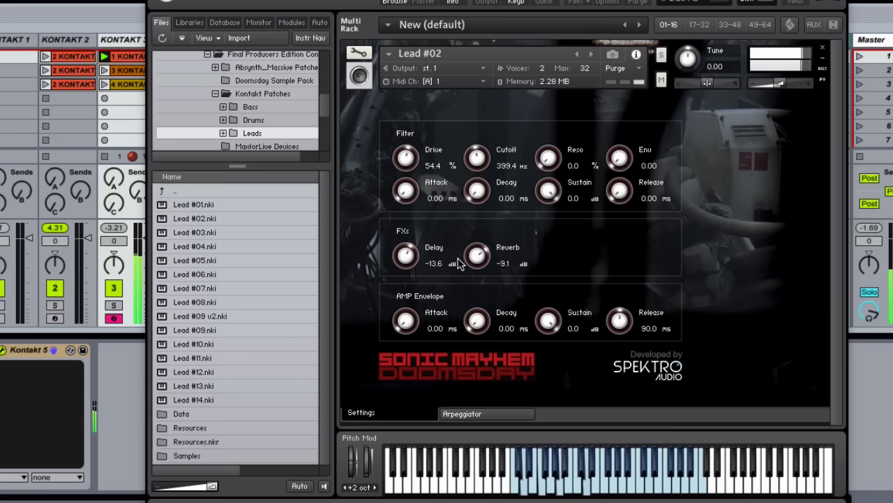
{"action": "left_click_drag", "start_coordinate": [477, 156], "coordinate": [475, 175]}
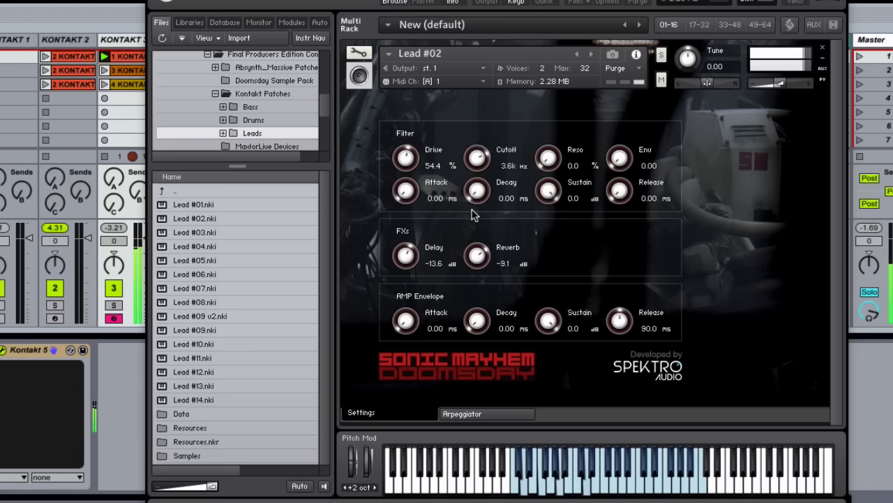
{"action": "left_click_drag", "start_coordinate": [478, 156], "coordinate": [477, 125]}
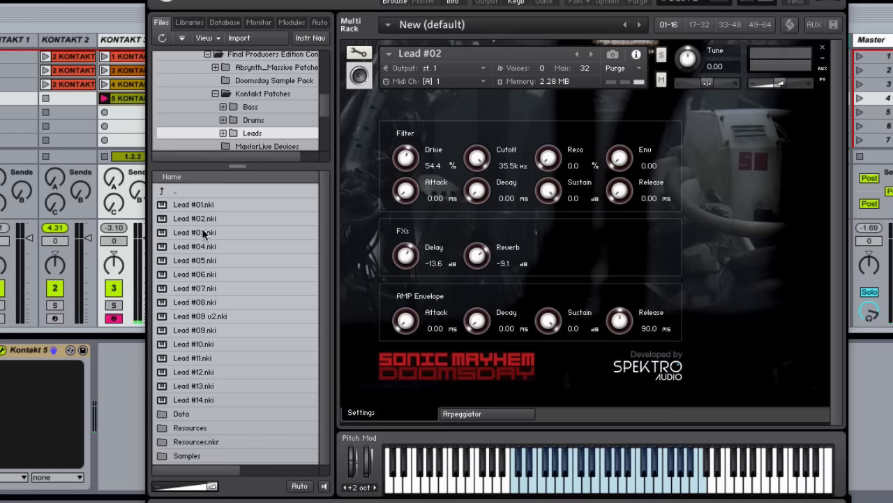
Replace Lead #02 with Lead #03, then load the Lead #09 v2 patch
{"action": "double_click", "coordinate": [194, 232]}
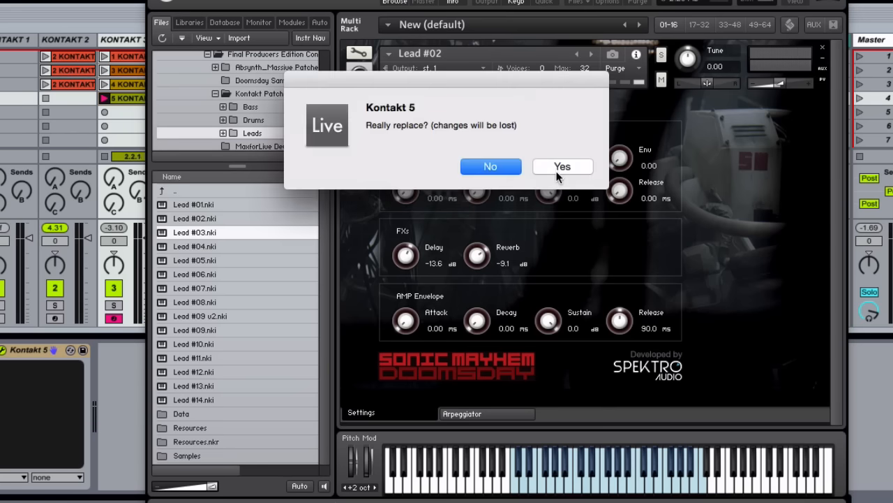
{"action": "left_click", "coordinate": [561, 166]}
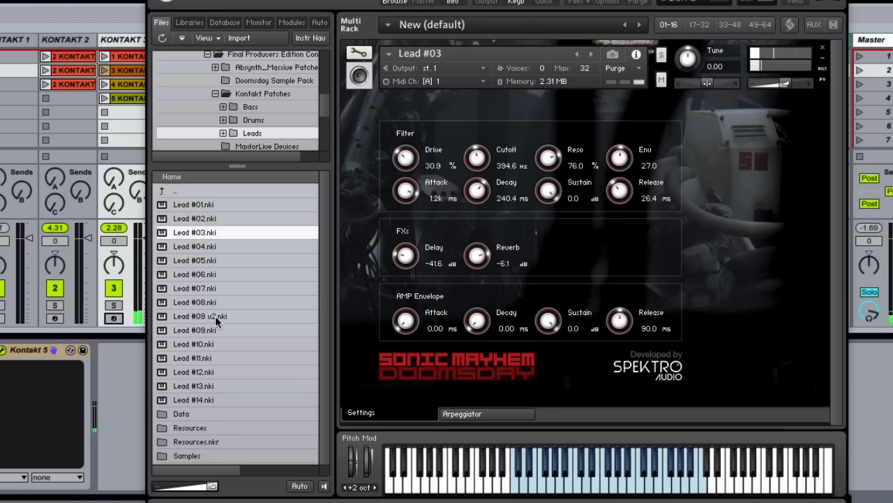
{"action": "double_click", "coordinate": [198, 316]}
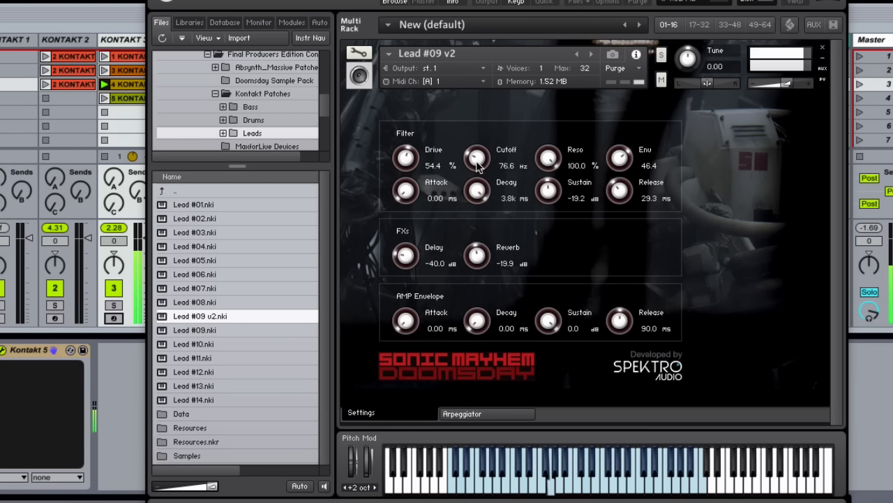
Sweep Lead #09 v2's filter cutoff down to a very low value near 8 Hz
{"action": "left_click_drag", "start_coordinate": [477, 156], "coordinate": [477, 147]}
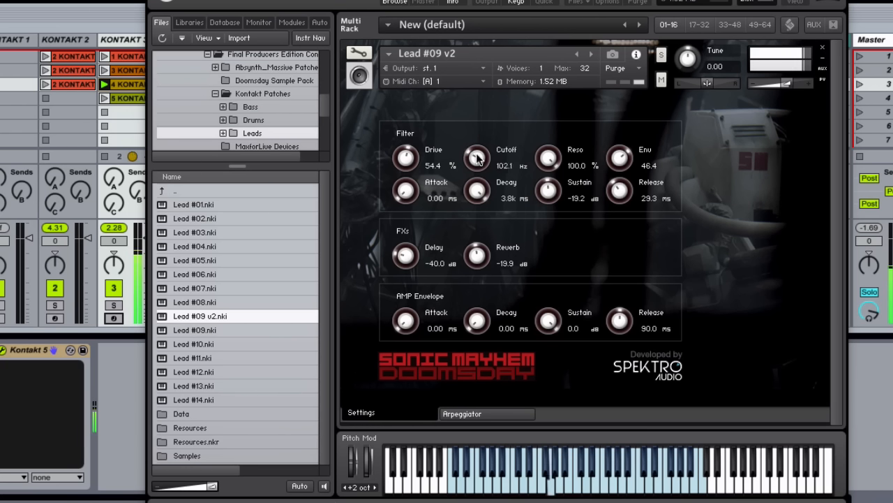
{"action": "left_click_drag", "start_coordinate": [477, 158], "coordinate": [469, 206]}
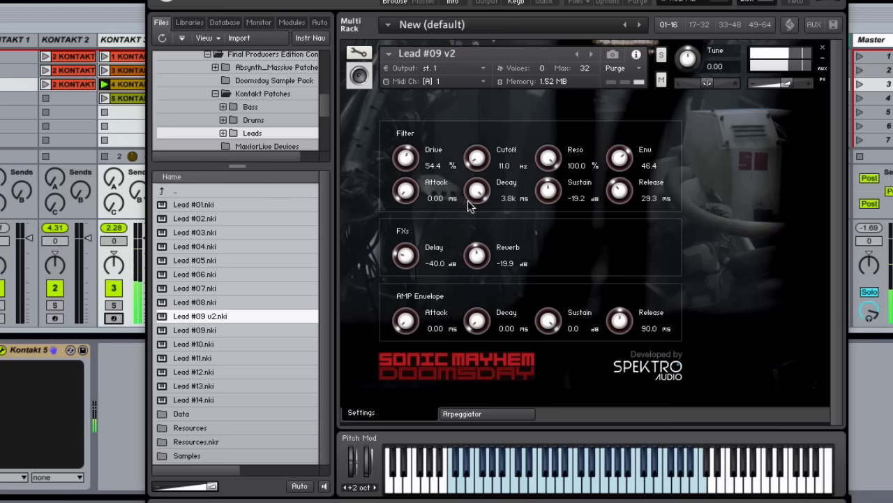
{"action": "left_click_drag", "start_coordinate": [477, 157], "coordinate": [477, 168]}
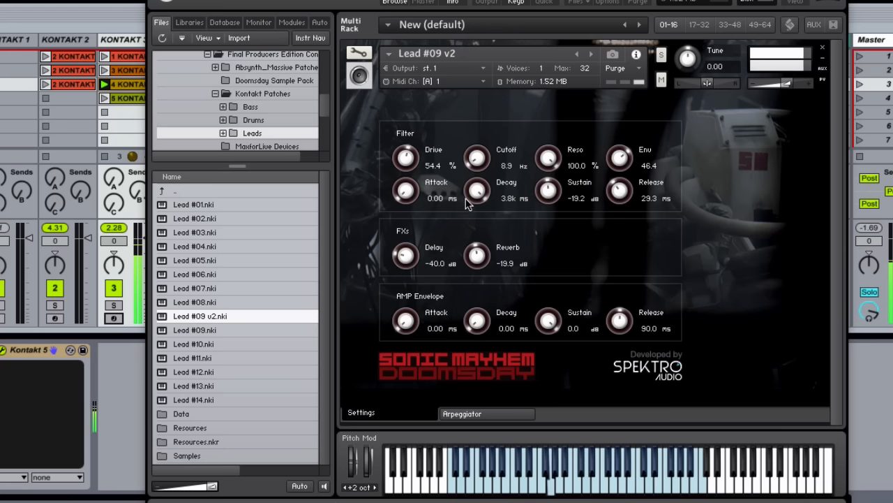
{"action": "left_click_drag", "start_coordinate": [477, 157], "coordinate": [477, 132]}
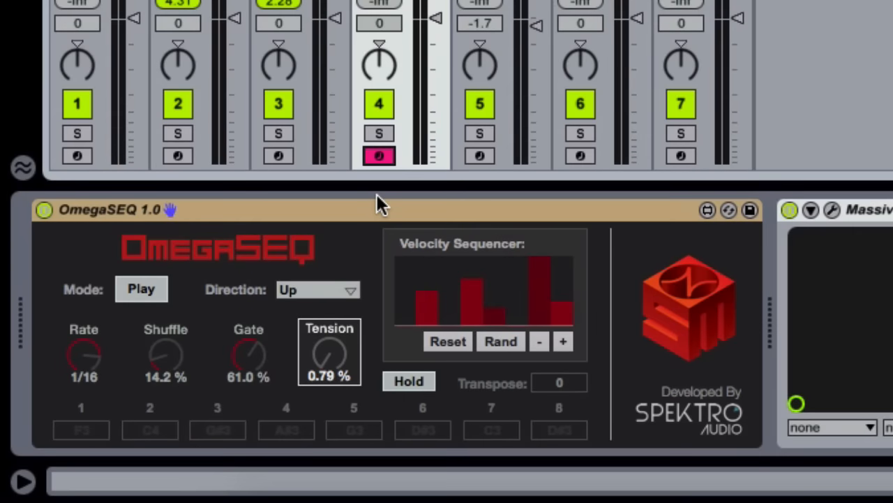
{"action": "mouse_move", "coordinate": [152, 300]}
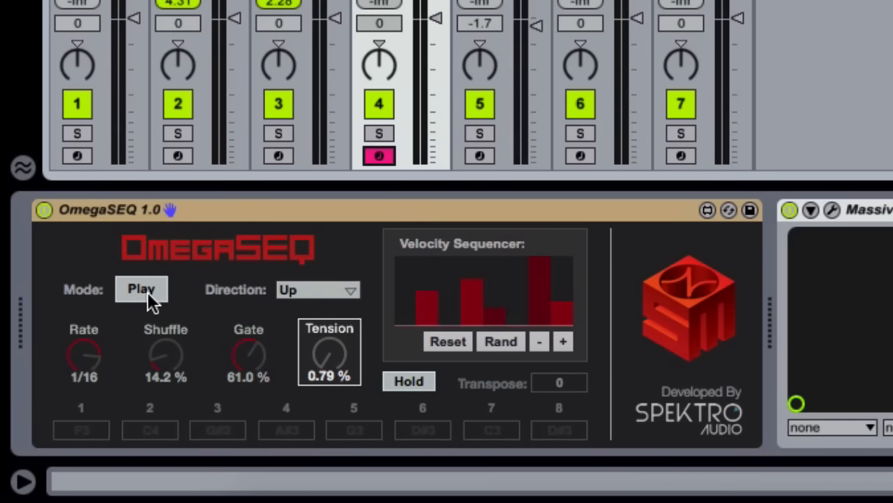
Switch OmegaSEQ from Play to Record so played notes fill the eight steps
{"action": "left_click", "coordinate": [141, 287]}
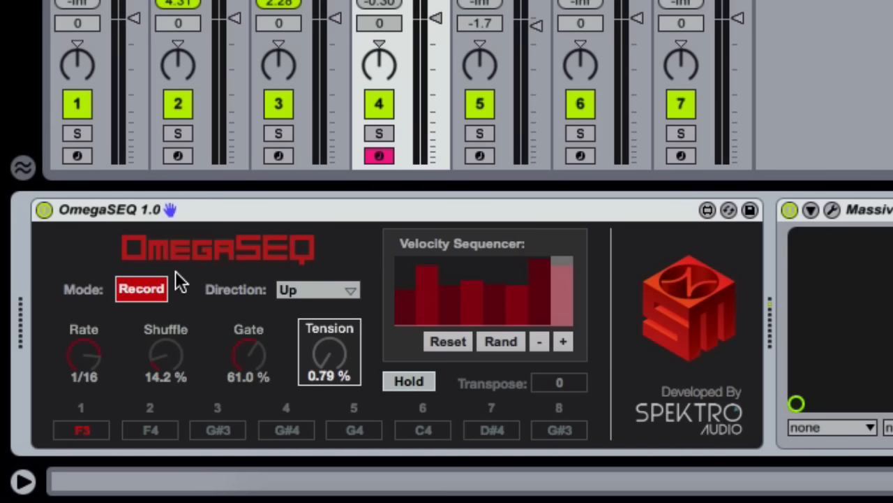
Return OmegaSEQ to Play mode, set Tension to 100% and adjust the velocity steps
{"action": "left_click", "coordinate": [141, 287]}
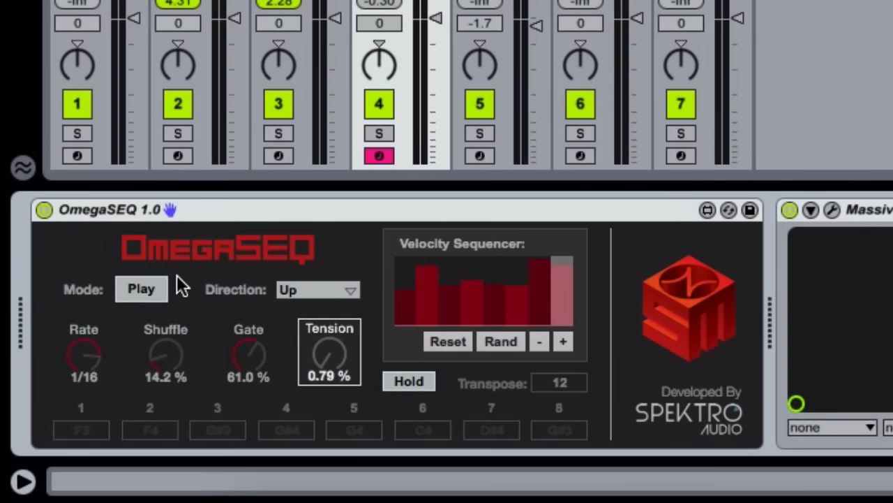
{"action": "mouse_move", "coordinate": [519, 310]}
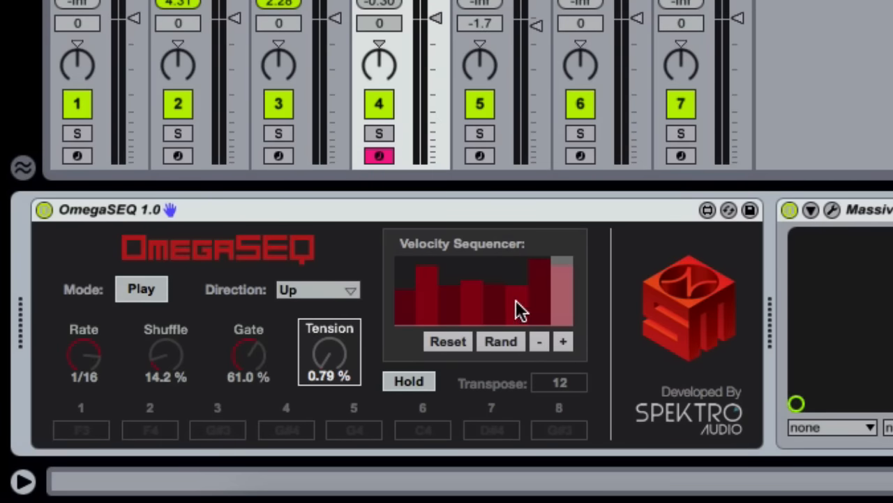
{"action": "mouse_move", "coordinate": [199, 369]}
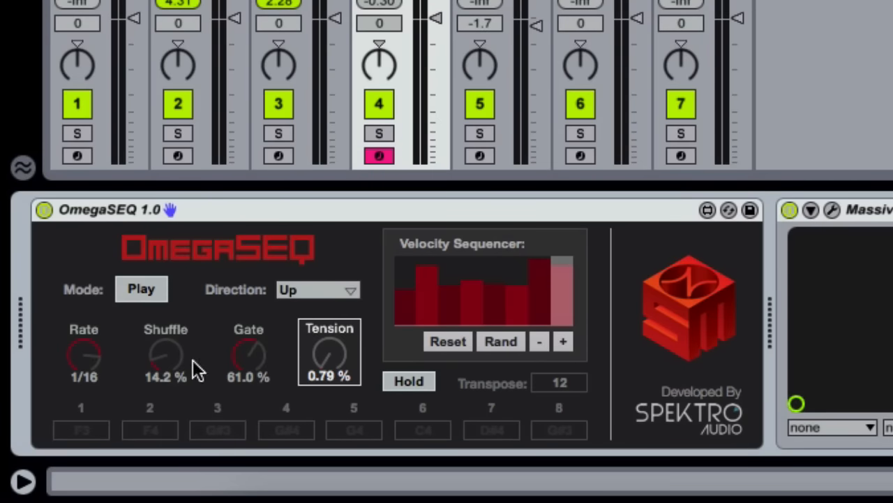
{"action": "mouse_move", "coordinate": [287, 377]}
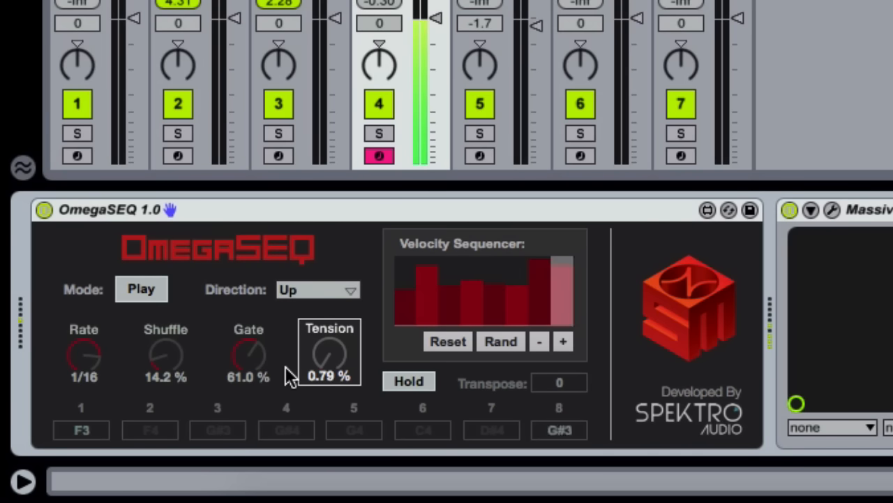
{"action": "left_click_drag", "start_coordinate": [329, 356], "coordinate": [330, 342]}
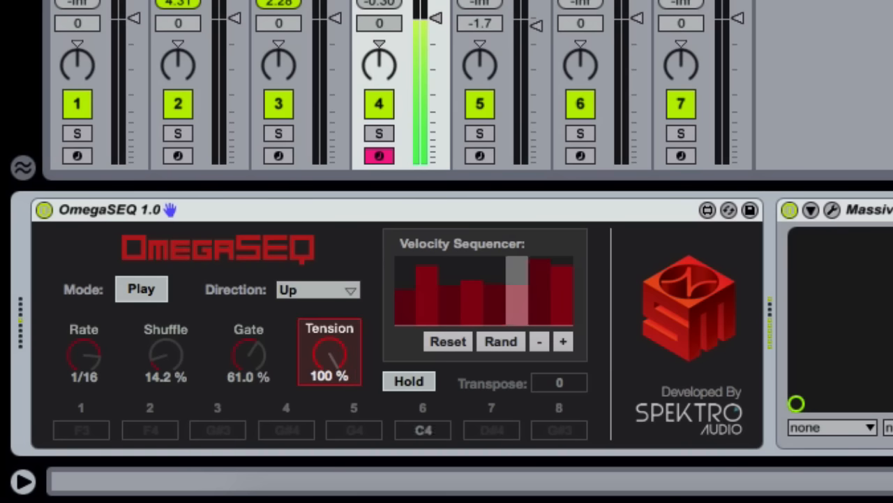
{"action": "left_click_drag", "start_coordinate": [330, 356], "coordinate": [329, 391]}
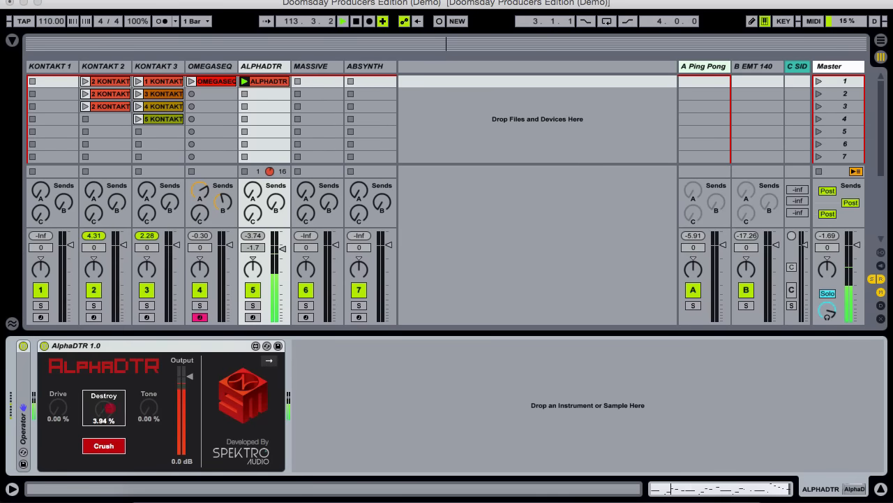
Raise AlphaDTR's Drive to 96.1%, Destroy to 73.2% and Tone to 44.9%
{"action": "left_click_drag", "start_coordinate": [103, 407], "coordinate": [103, 390]}
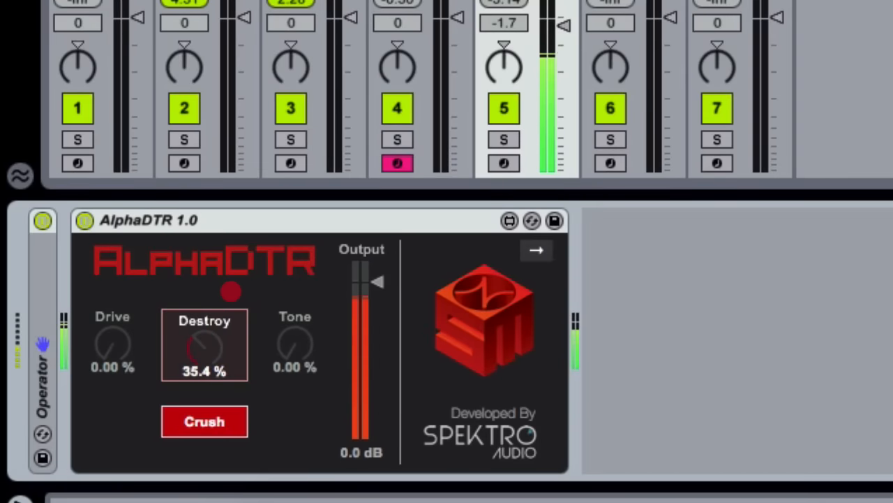
{"action": "left_click_drag", "start_coordinate": [204, 349], "coordinate": [203, 300]}
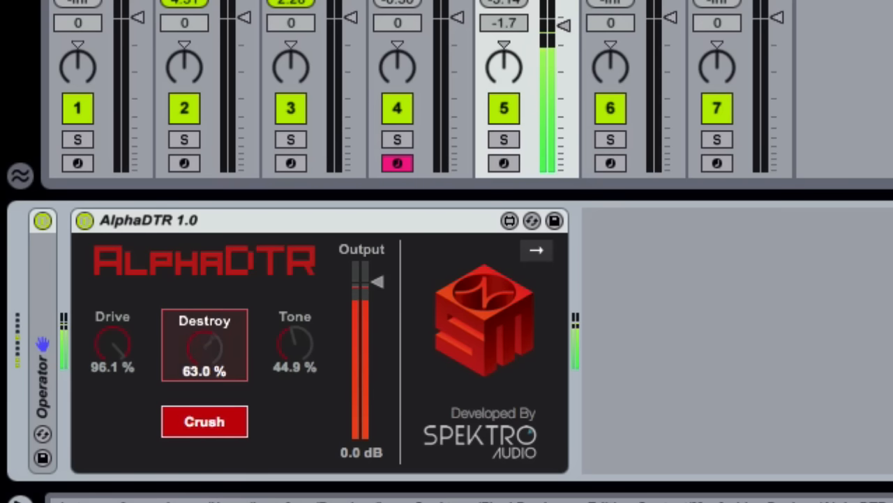
{"action": "left_click_drag", "start_coordinate": [204, 346], "coordinate": [220, 349]}
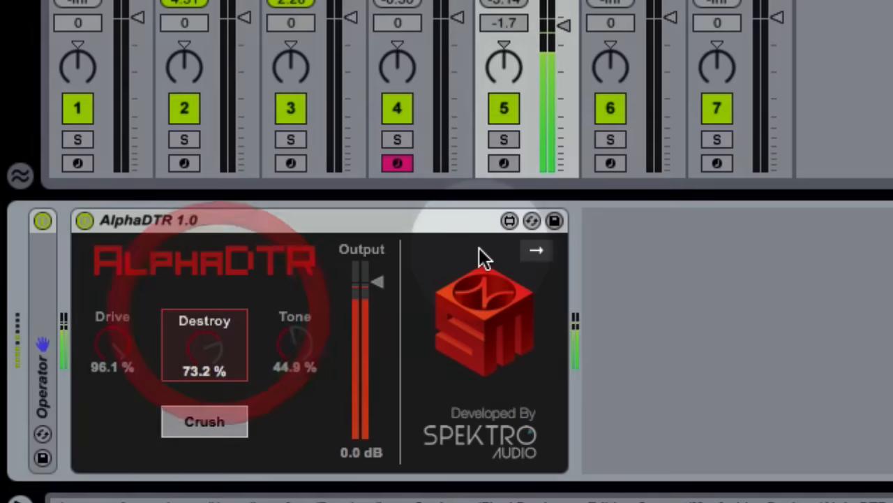
{"action": "left_click", "coordinate": [536, 250]}
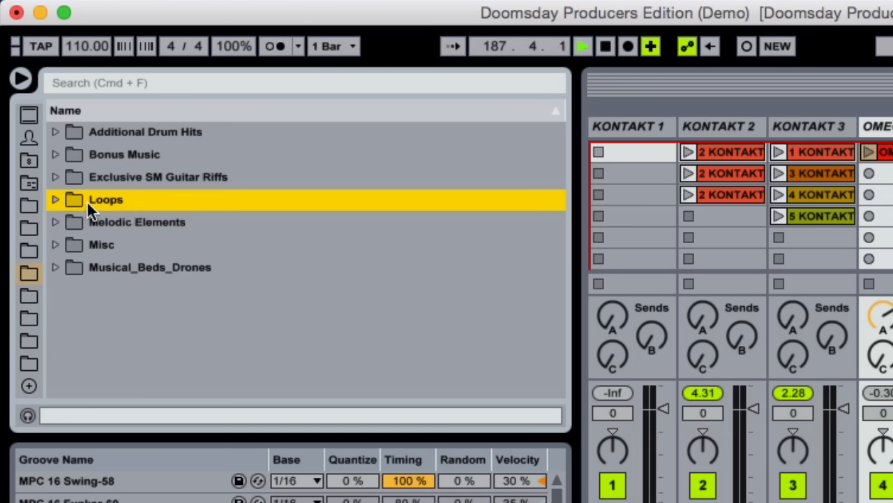
{"action": "mouse_move", "coordinate": [58, 209]}
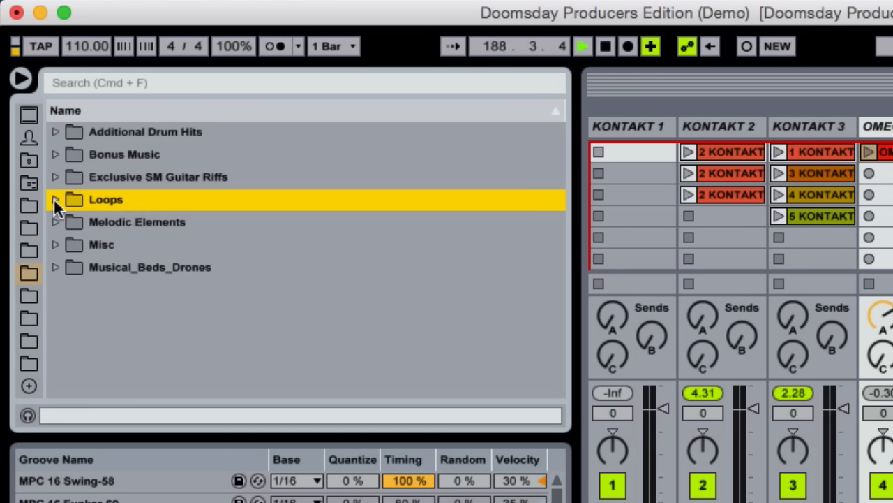
Browse Loops and guitar riffs folders, then expand Musical_Beds_Drones to show drone samples
{"action": "left_click", "coordinate": [158, 176]}
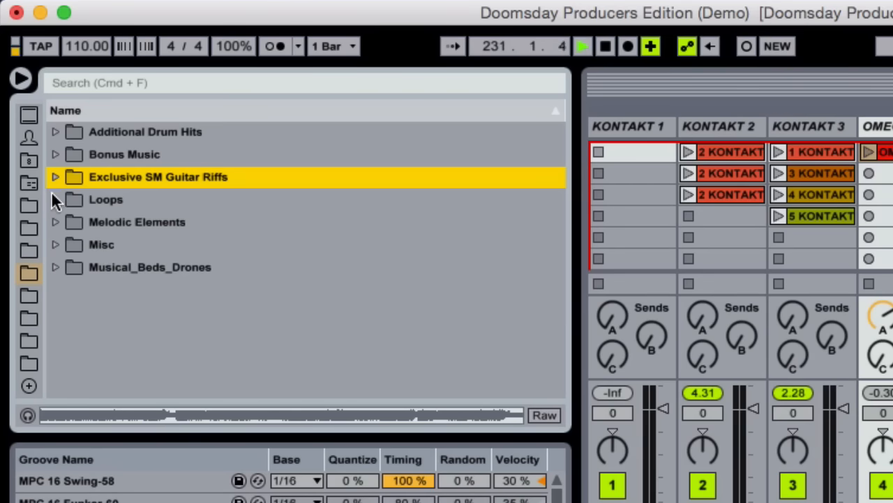
{"action": "mouse_move", "coordinate": [56, 157]}
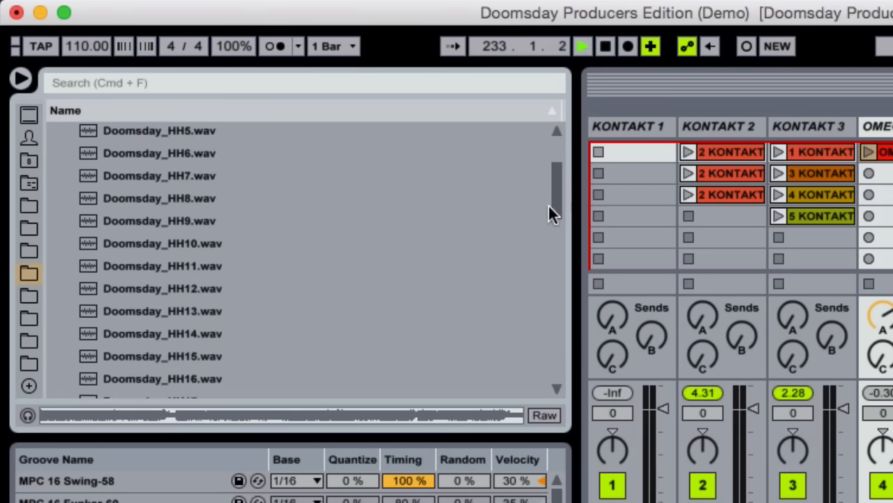
{"action": "scroll", "scroll_direction": "down", "scroll_amount": 3}
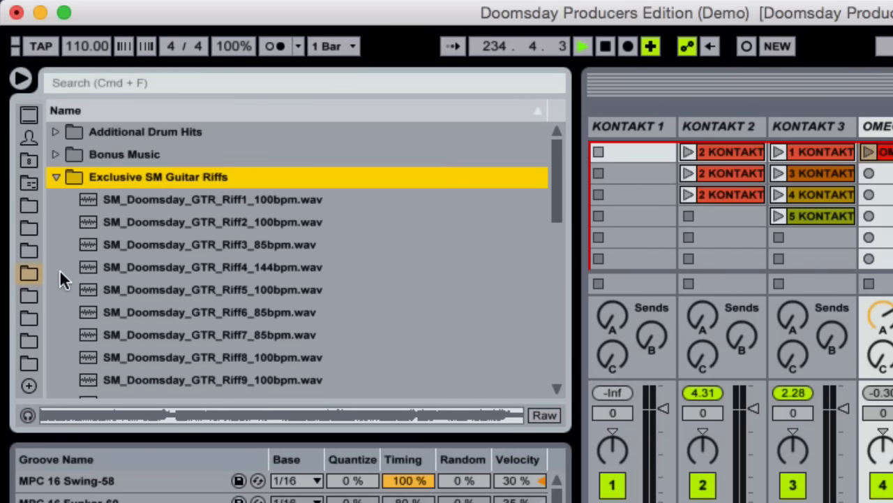
{"action": "left_click", "coordinate": [56, 245]}
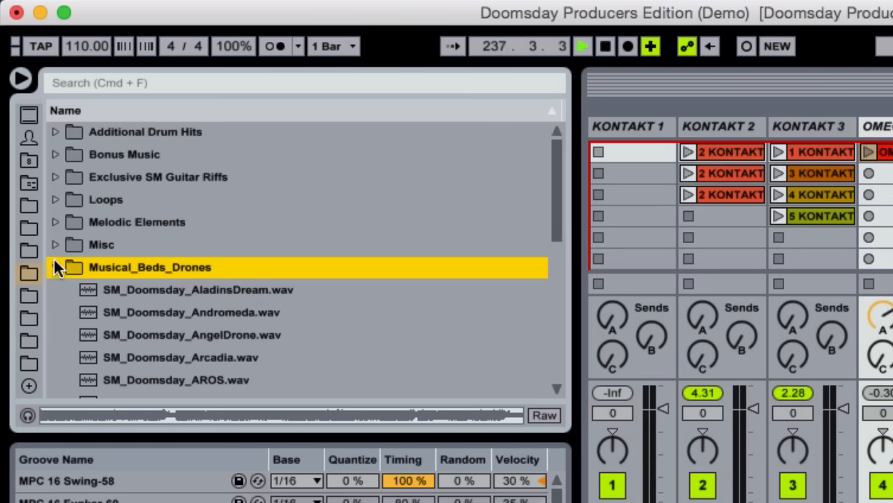
{"action": "left_click", "coordinate": [55, 267]}
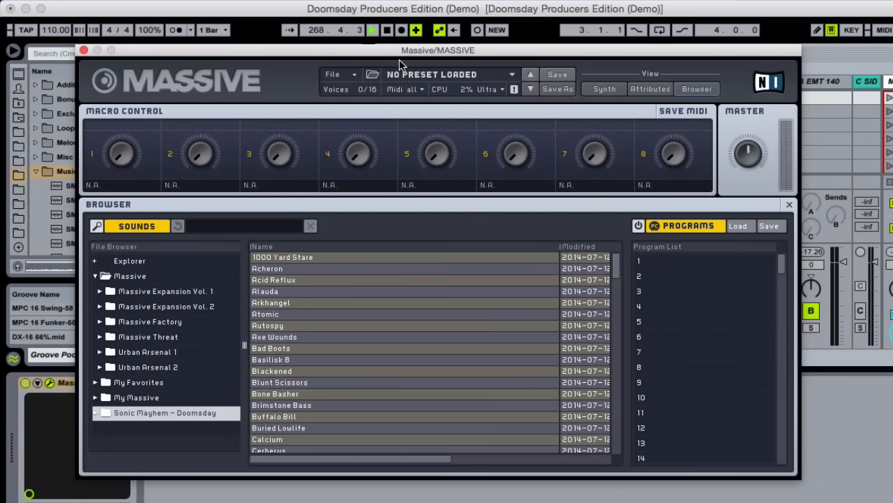
{"action": "mouse_move", "coordinate": [466, 125]}
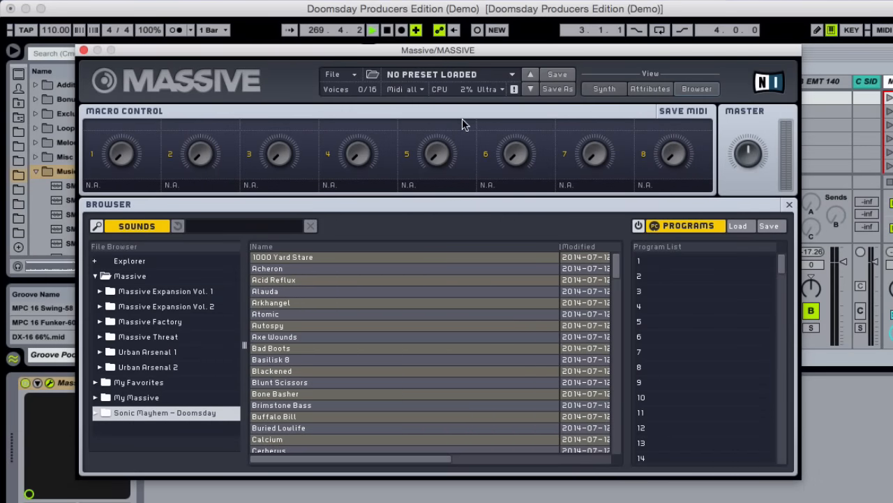
{"action": "mouse_move", "coordinate": [530, 210]}
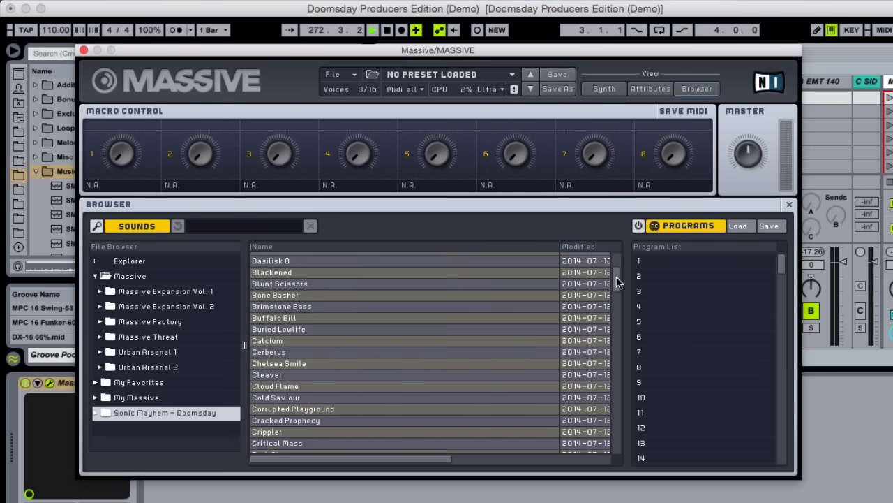
Scroll Massive's Sounds list through the Sonic Mayhem – Doomsday presets
{"action": "scroll", "scroll_direction": "down", "scroll_amount": 3}
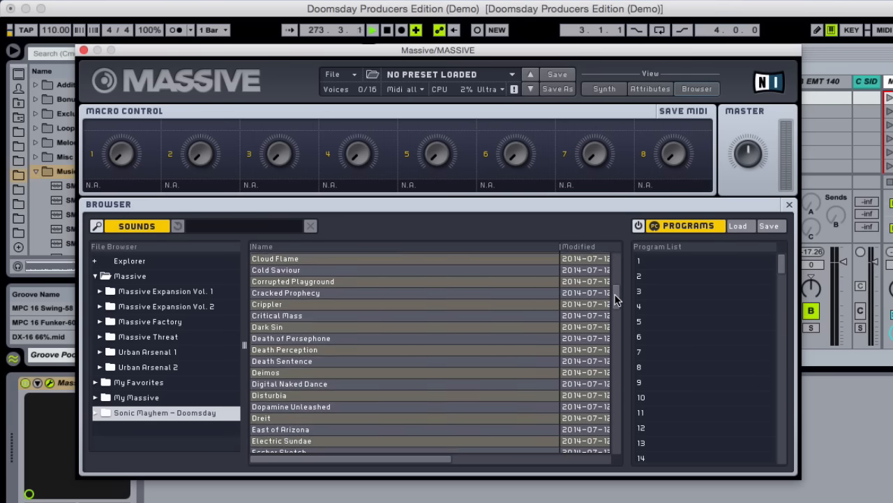
{"action": "scroll", "scroll_direction": "down", "scroll_amount": 3}
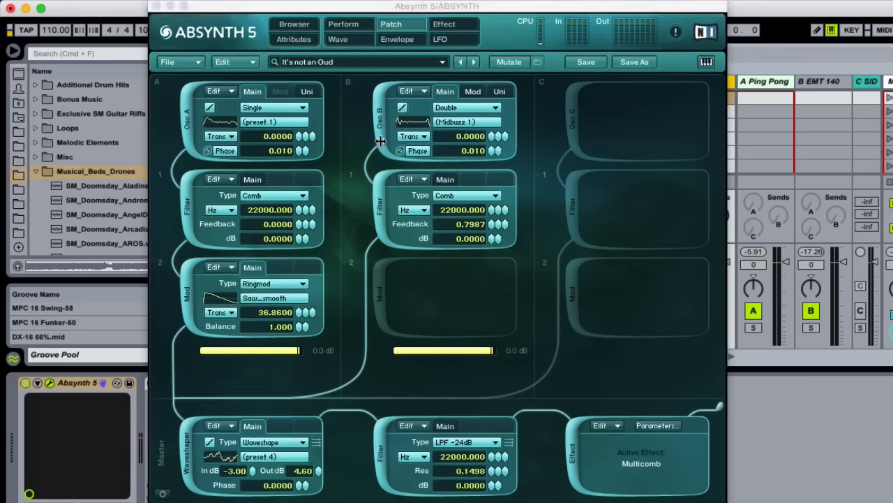
Show Absynth 5's Browser, select the Doomsday bank and scroll its preset names
{"action": "left_click", "coordinate": [293, 23]}
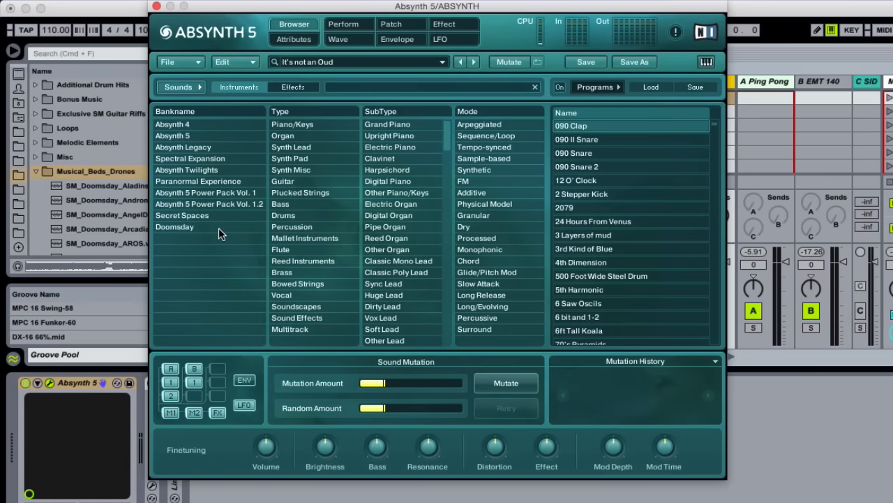
{"action": "left_click", "coordinate": [175, 226]}
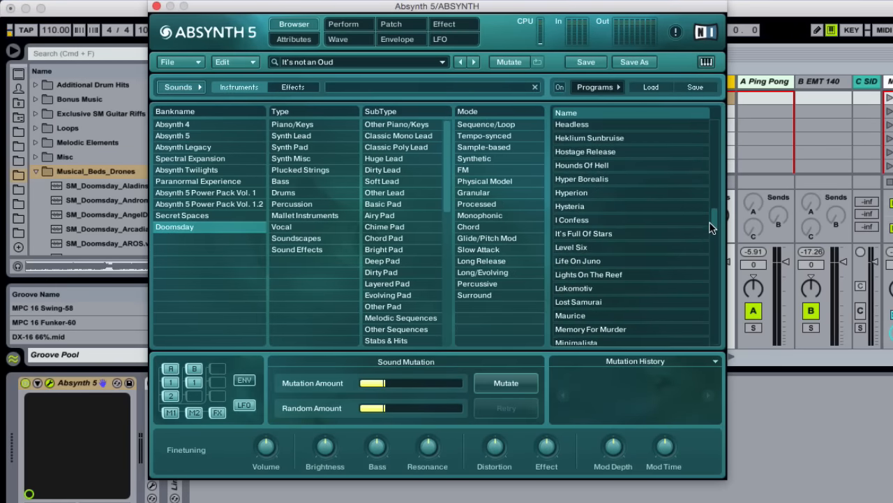
{"action": "scroll", "scroll_direction": "down", "scroll_amount": 3}
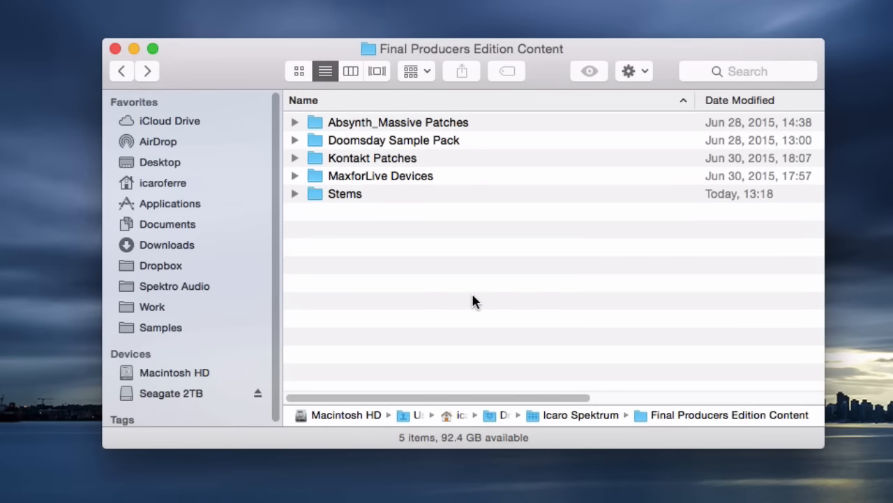
Open the Stems folder to reveal the six song stem subfolders
{"action": "left_click", "coordinate": [344, 193]}
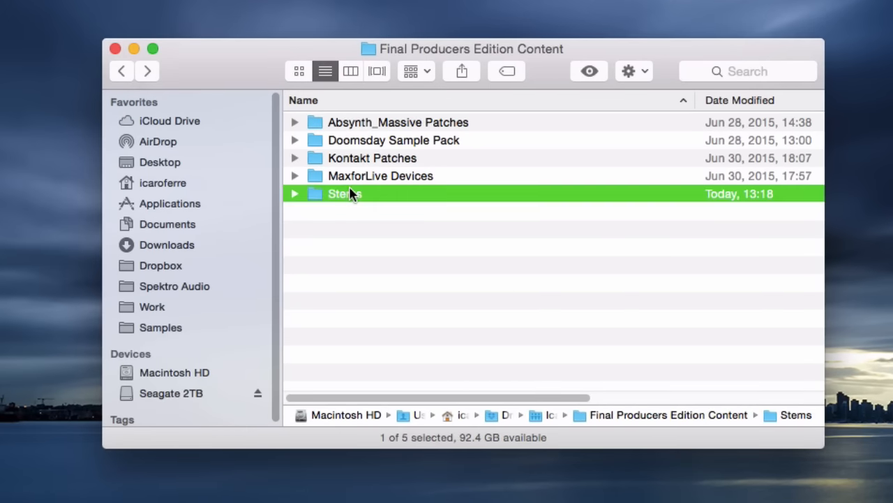
{"action": "double_click", "coordinate": [343, 193]}
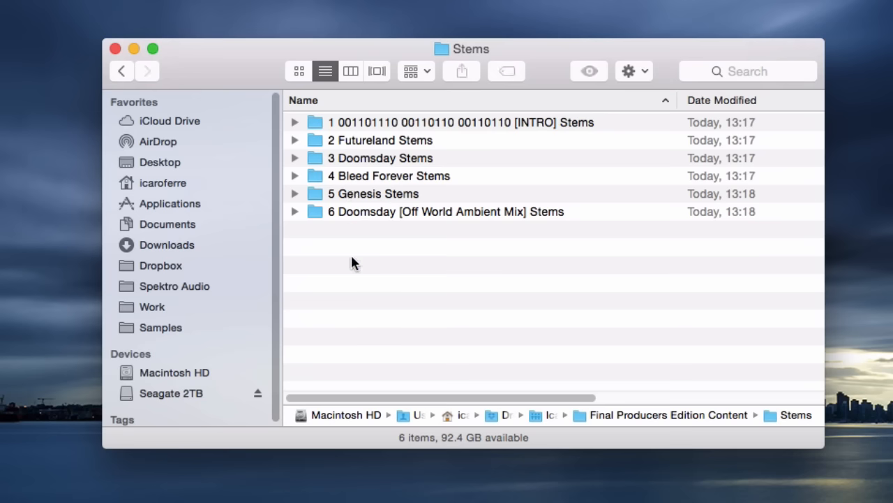
{"action": "mouse_move", "coordinate": [453, 315]}
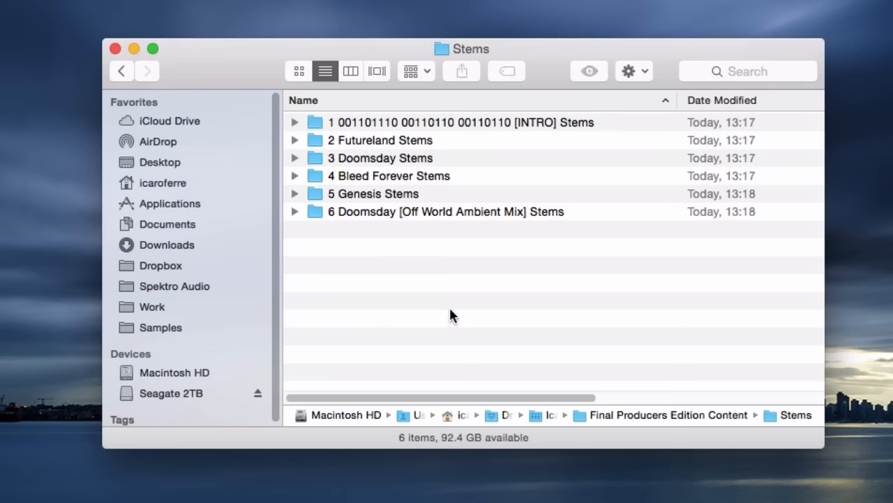